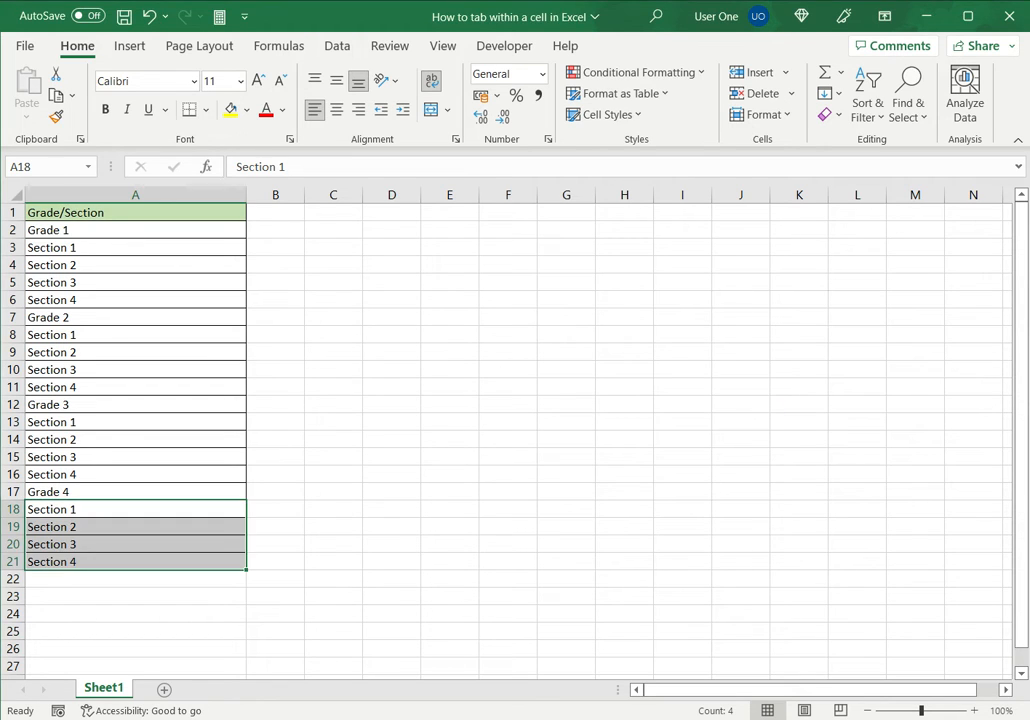
- Narrow column A so it ends just past the longest Grade/Section entry
left_click(136, 212)
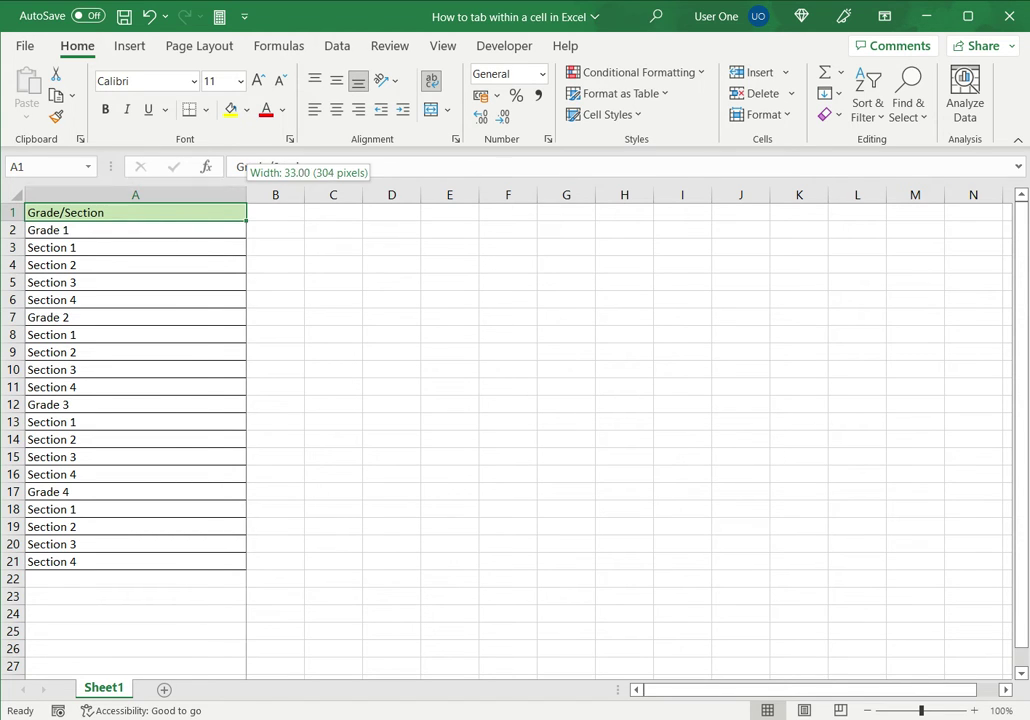
left_click_drag(248, 194, 192, 194)
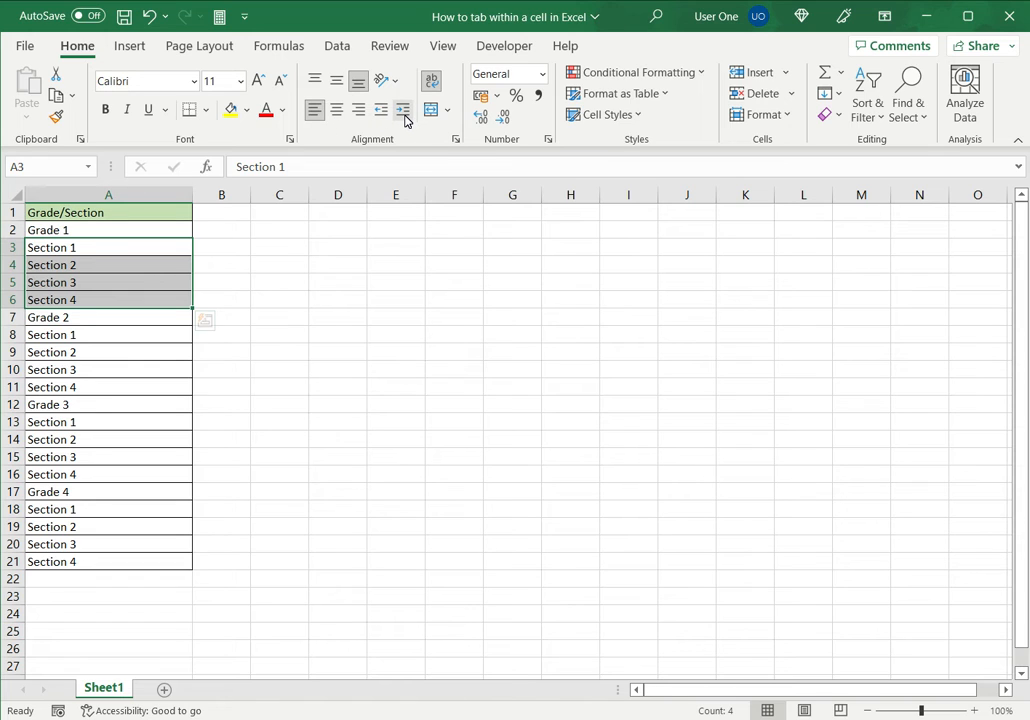
mouse_move(404, 110)
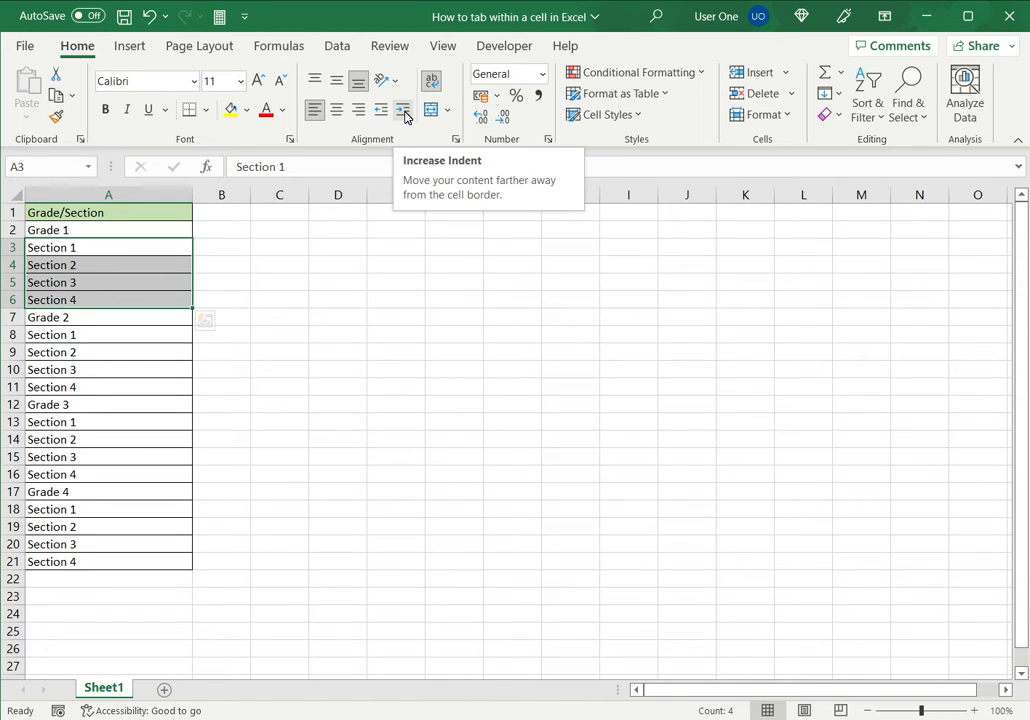
- Indent the four Section rows A3:A6 under Grade 1 with Increase Indent
left_click(402, 110)
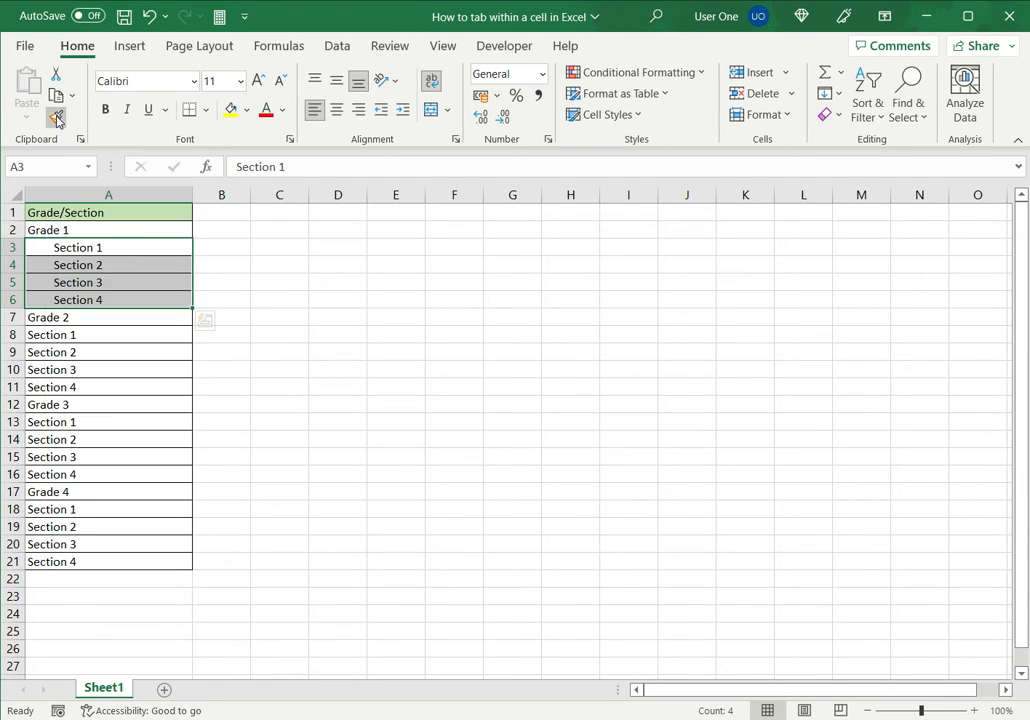
- Copy the Grade 1 sections' indent to the Section rows under Grades 2, 3 and 4 with Format Painter
left_click(56, 116)
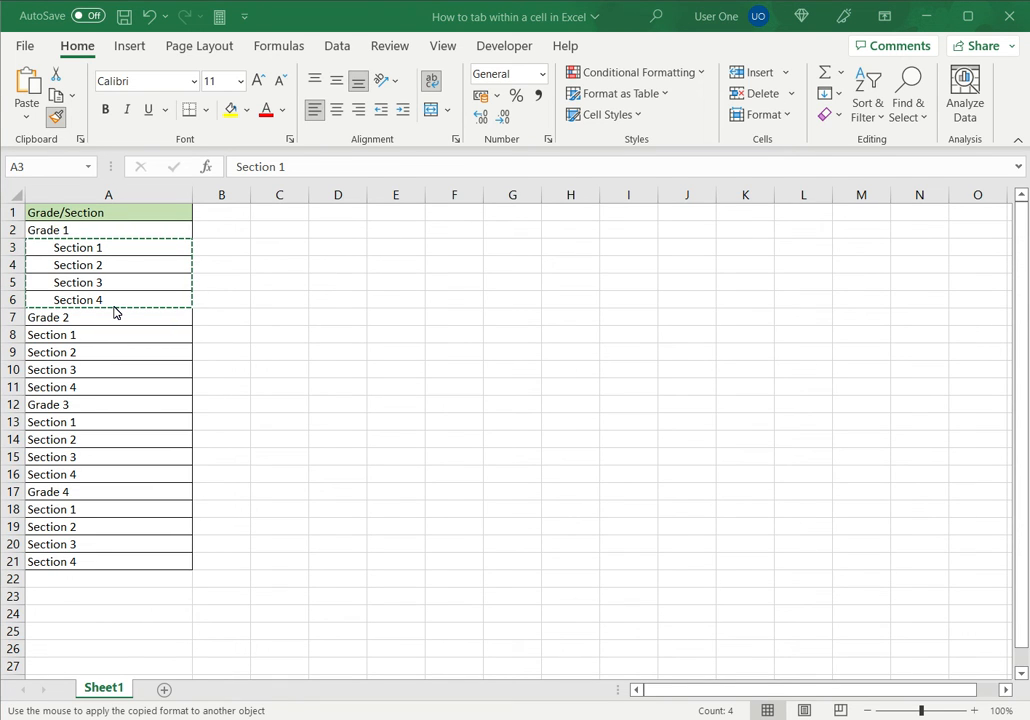
mouse_move(118, 260)
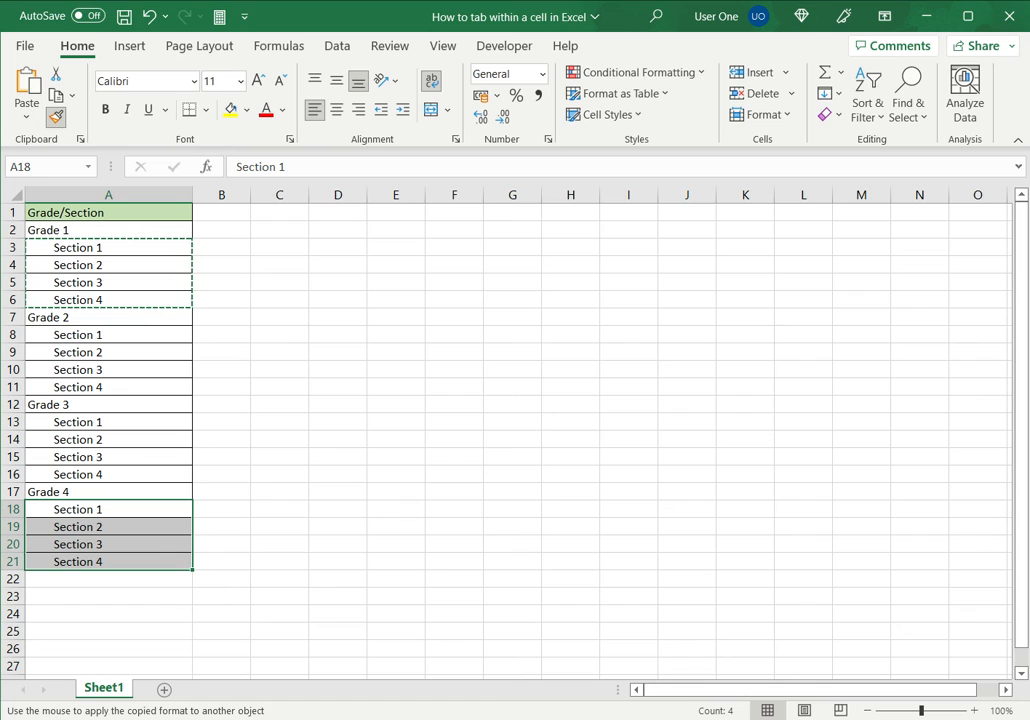
key("Escape")
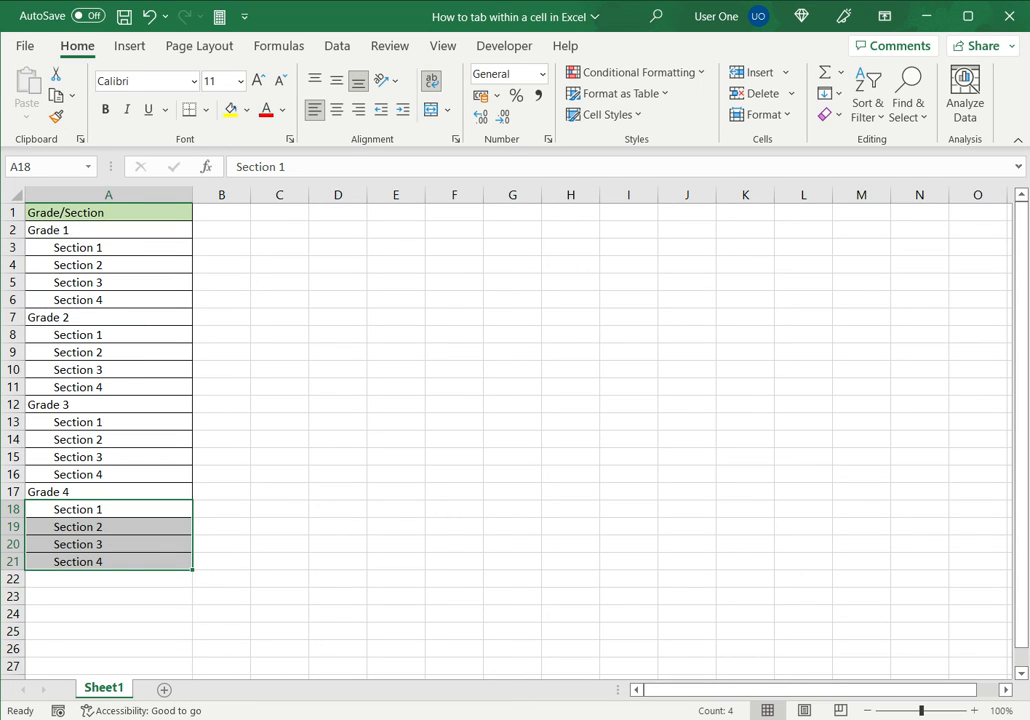
left_click(280, 248)
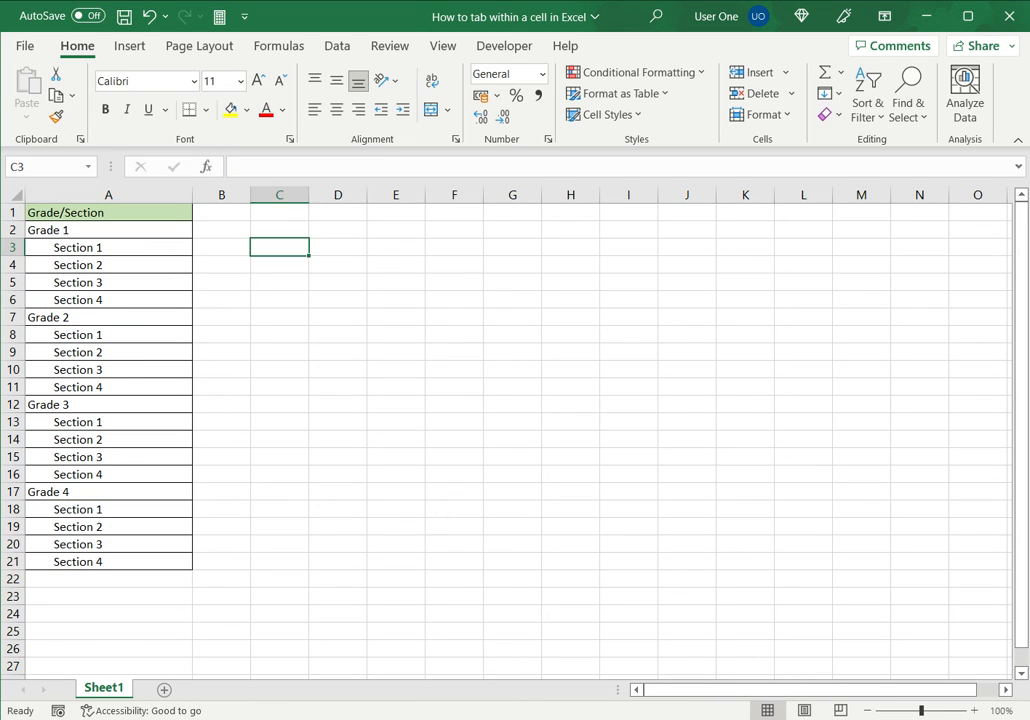